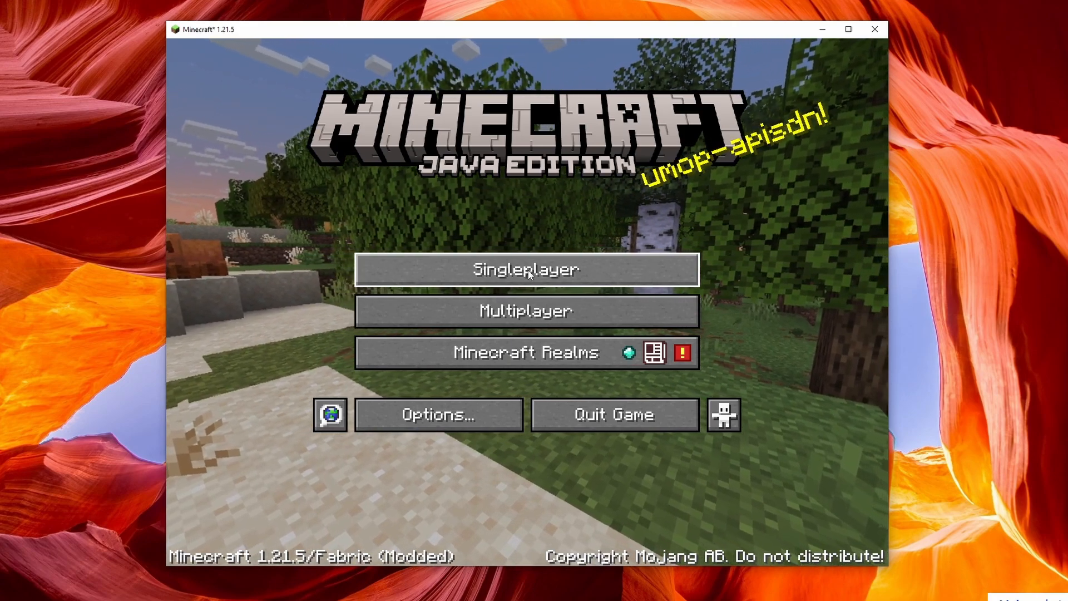
# - Create a Singleplayer world named New World with default Survival settings
pyautogui.click(525, 269)
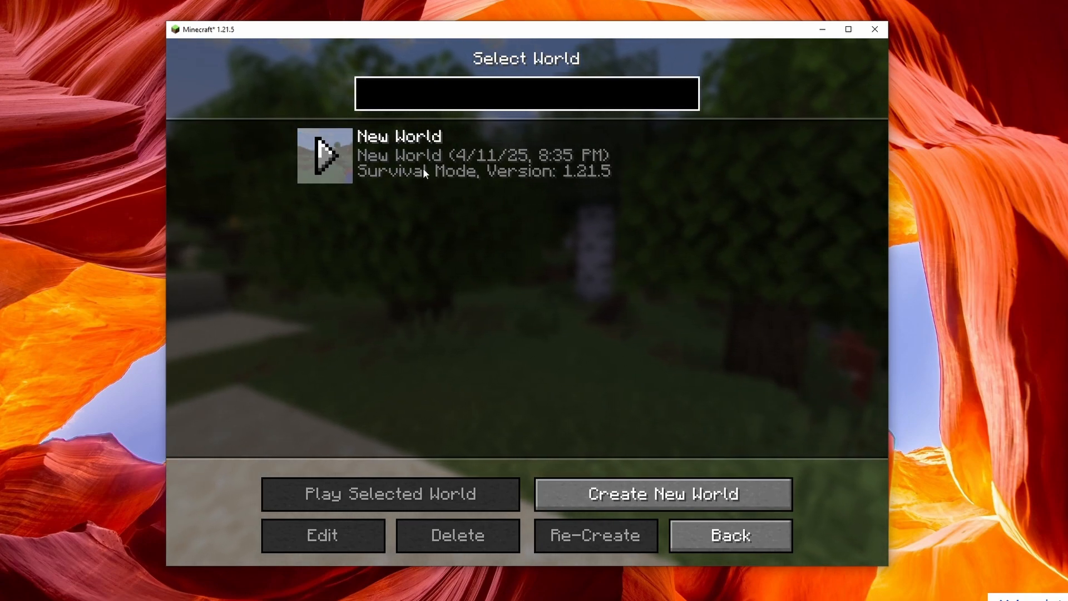
pyautogui.click(662, 493)
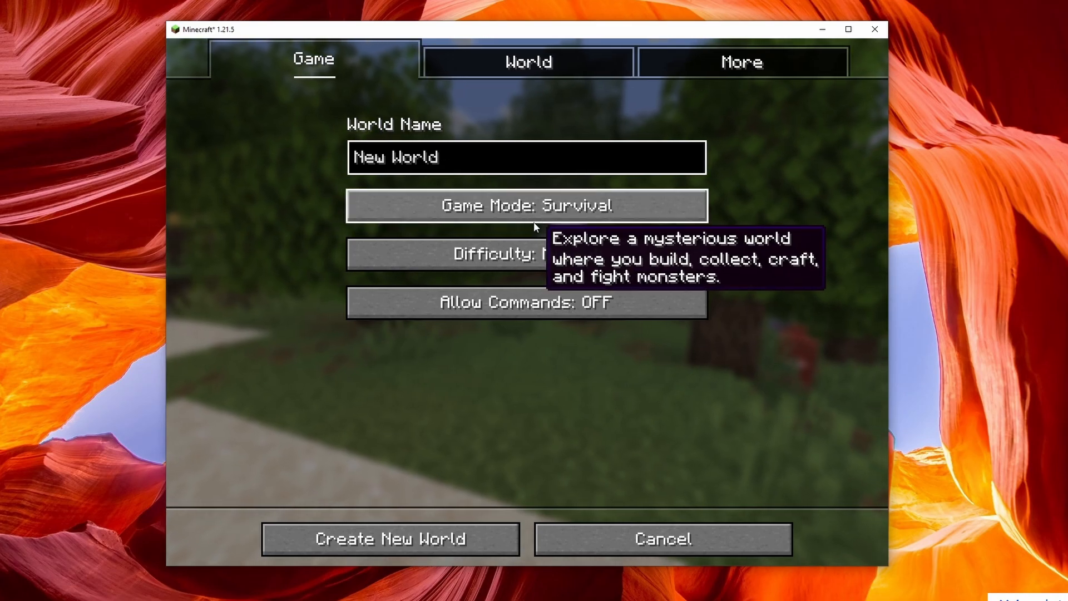
pyautogui.click(389, 539)
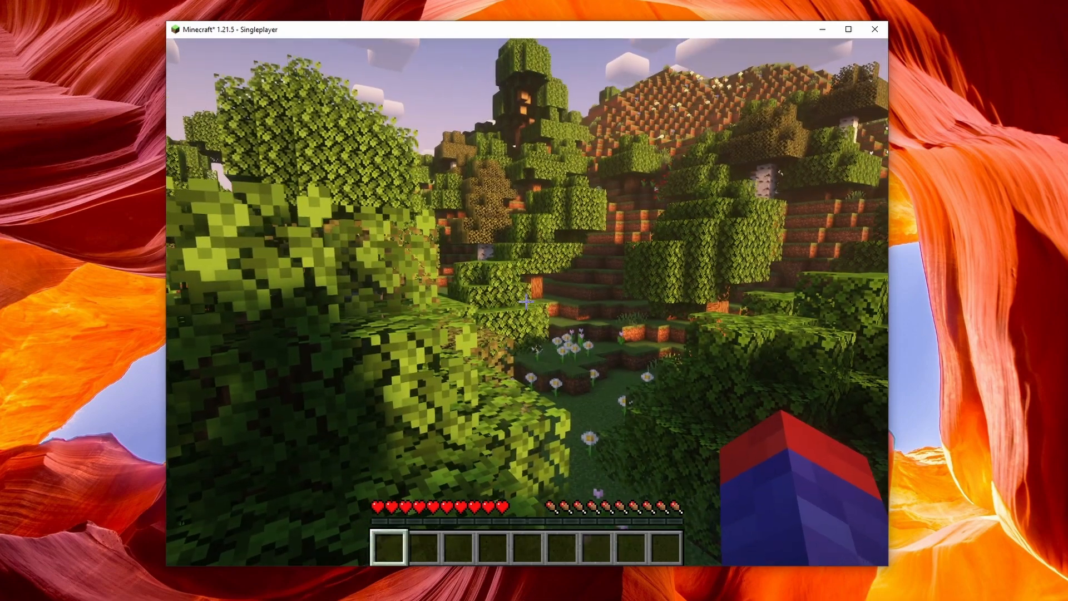
# - Pause the game and start a LAN world hosted on port 51594
pyautogui.press('Escape')
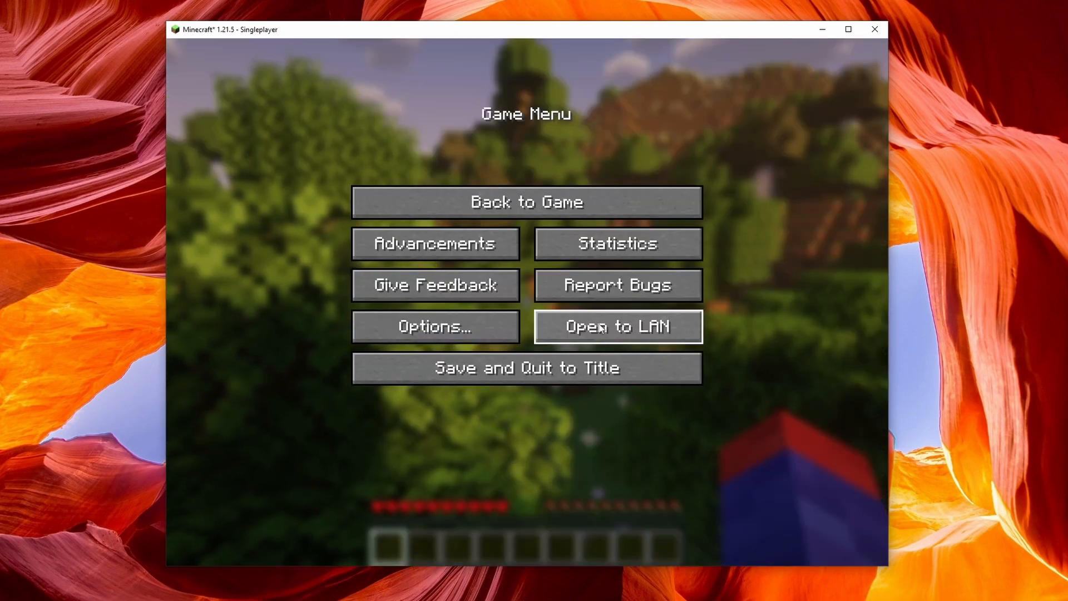
pyautogui.click(616, 326)
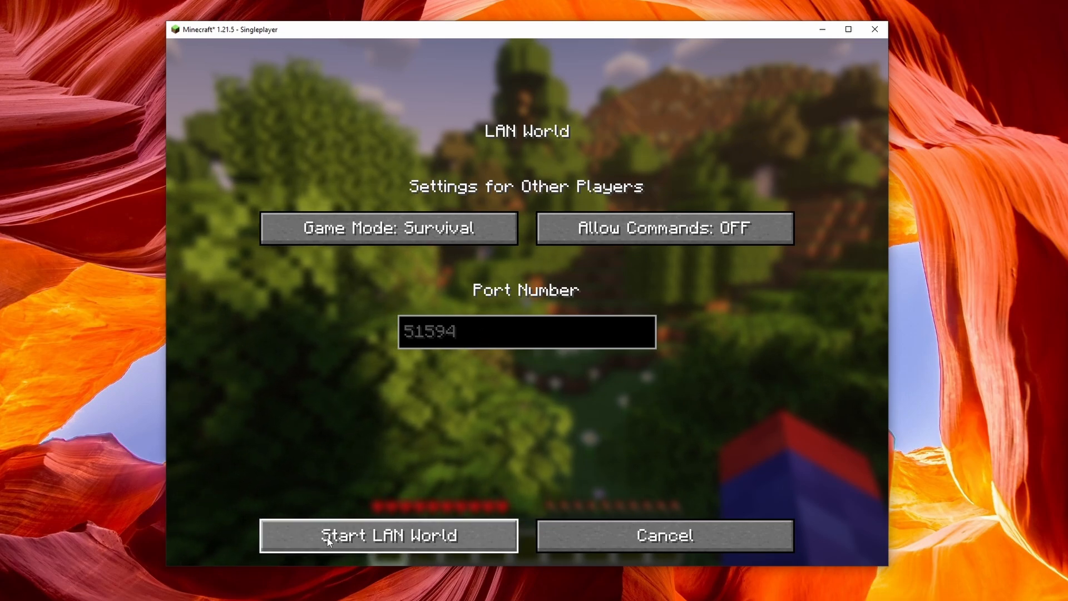
pyautogui.click(389, 535)
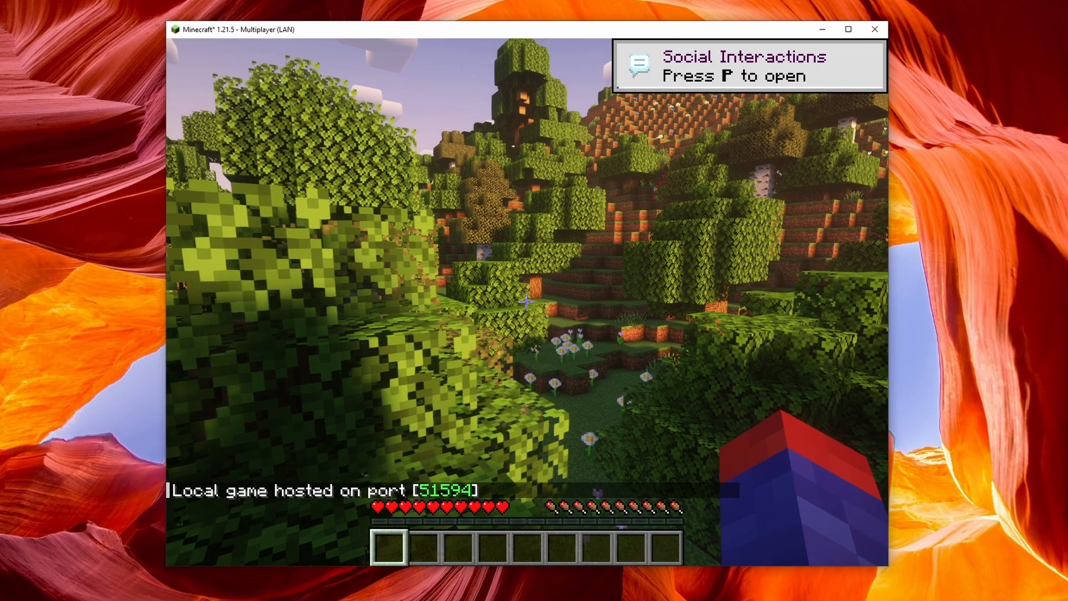
pyautogui.moveTo(524, 301)
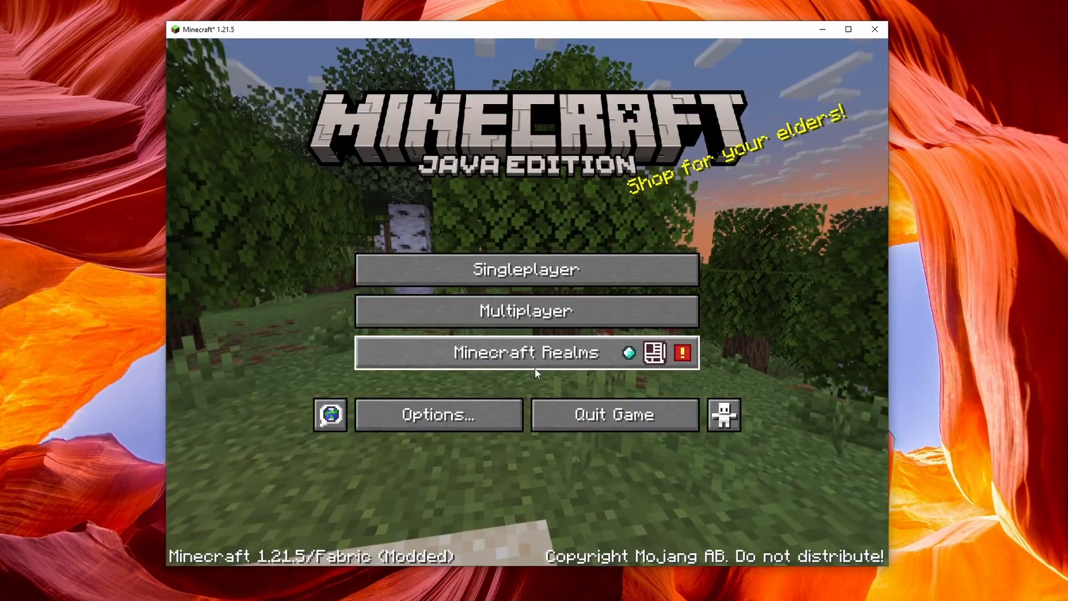
pyautogui.moveTo(525, 269)
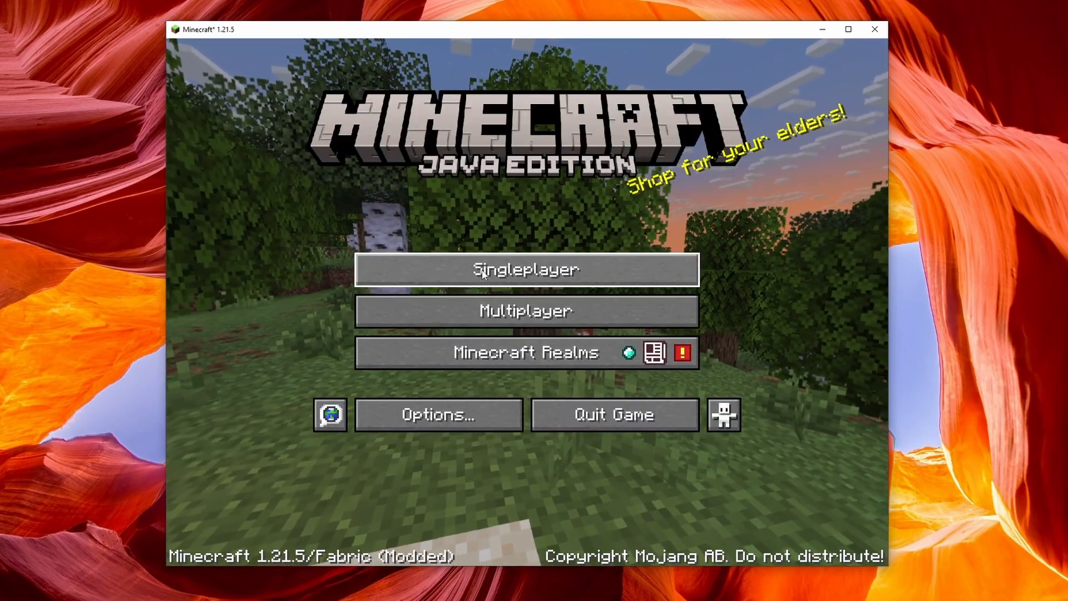
# - Open the Multiplayer server list from the title screen to scan for LAN games
pyautogui.click(525, 310)
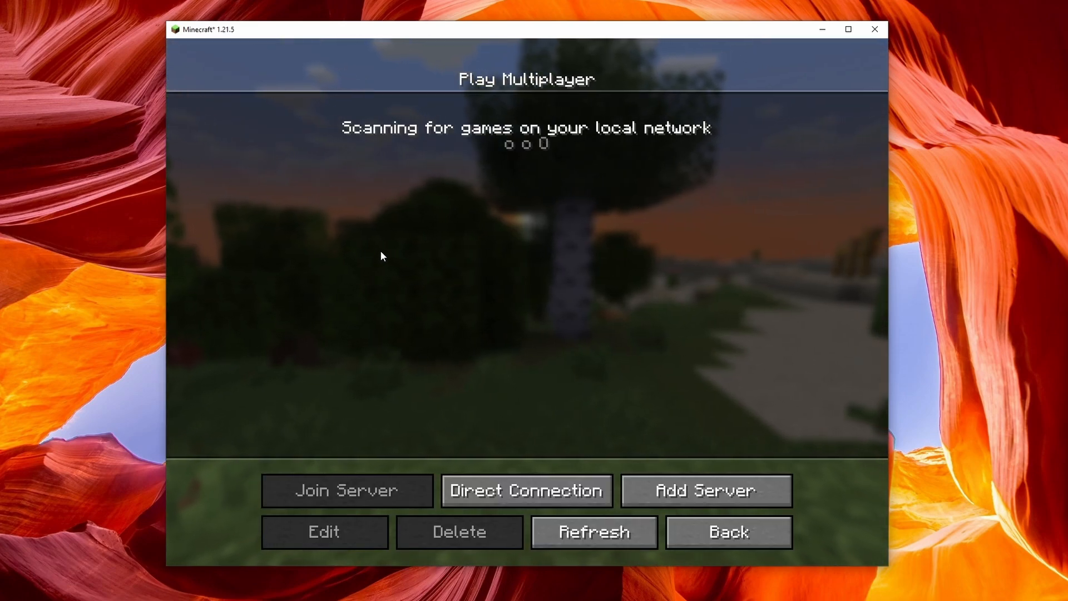
pyautogui.moveTo(420, 189)
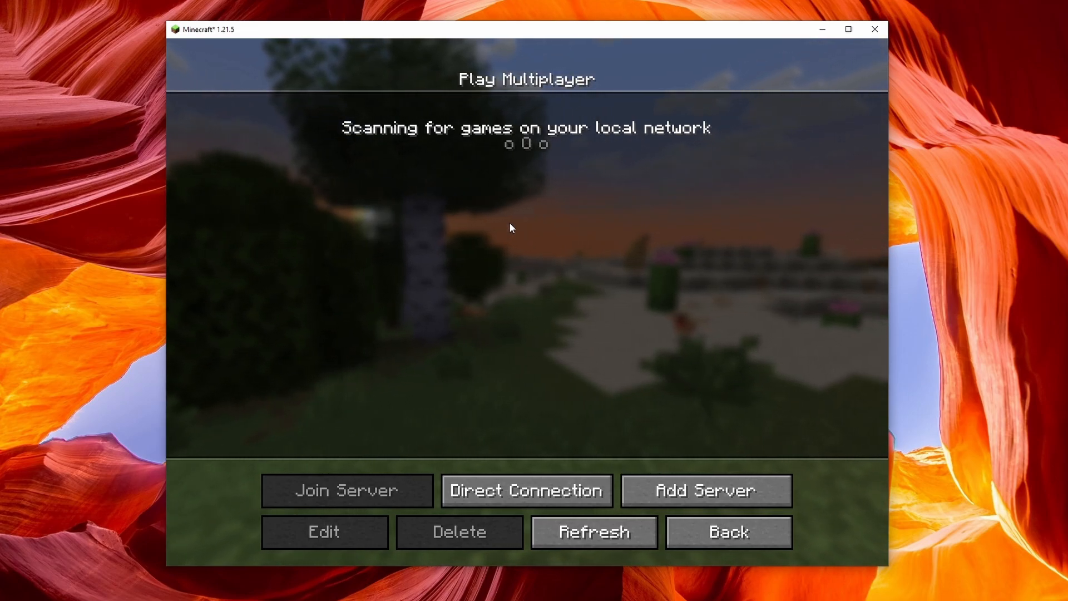
pyautogui.moveTo(538, 236)
pyautogui.write('run')
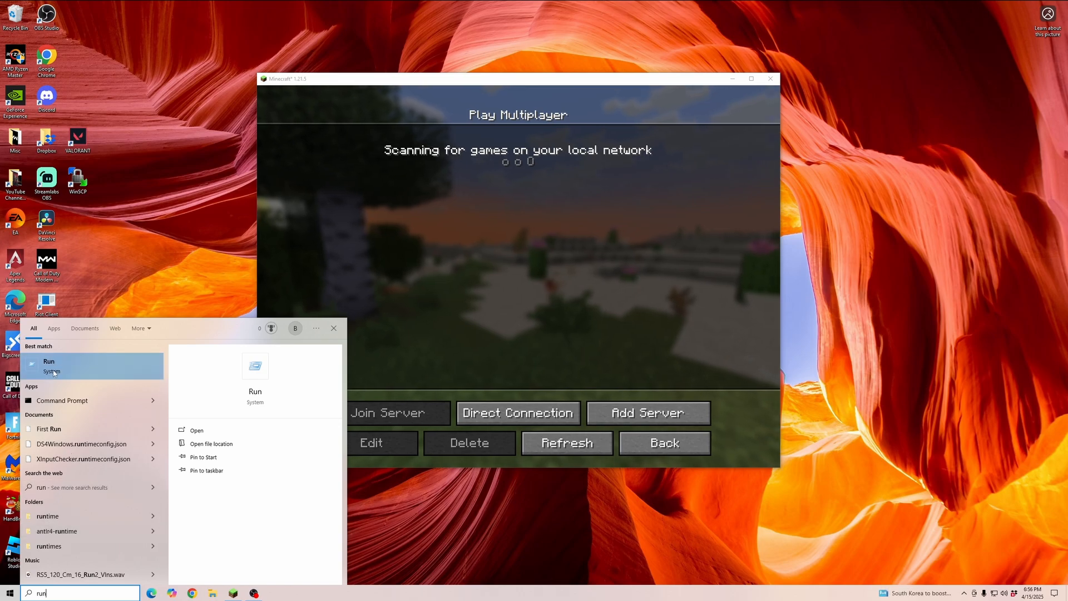
# - Run 'cmd' from the Windows Run dialog to launch Command Prompt
pyautogui.click(49, 361)
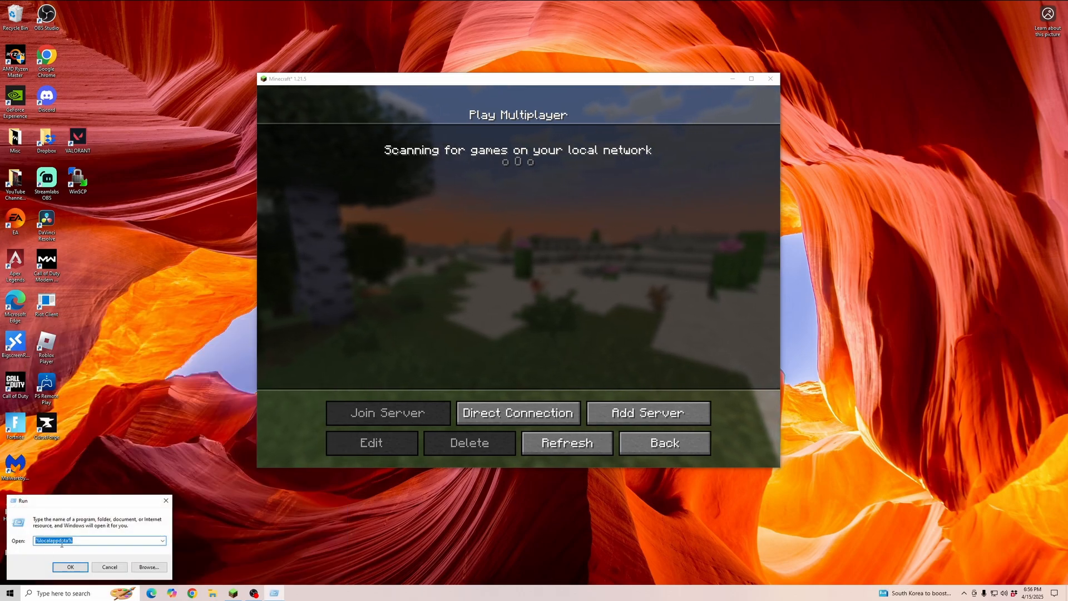
pyautogui.write('cmd')
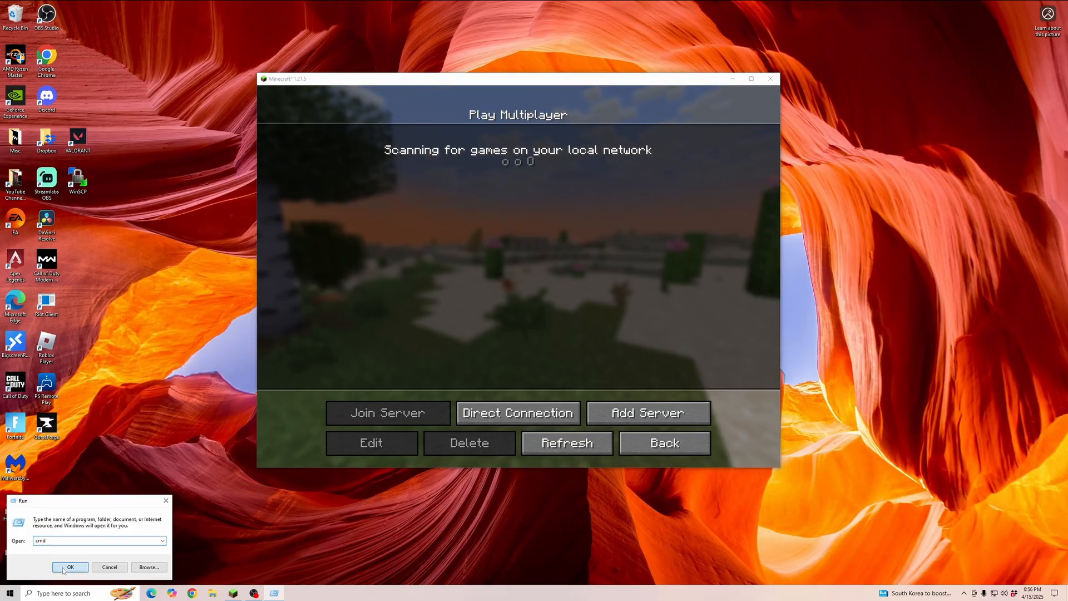
pyautogui.click(70, 567)
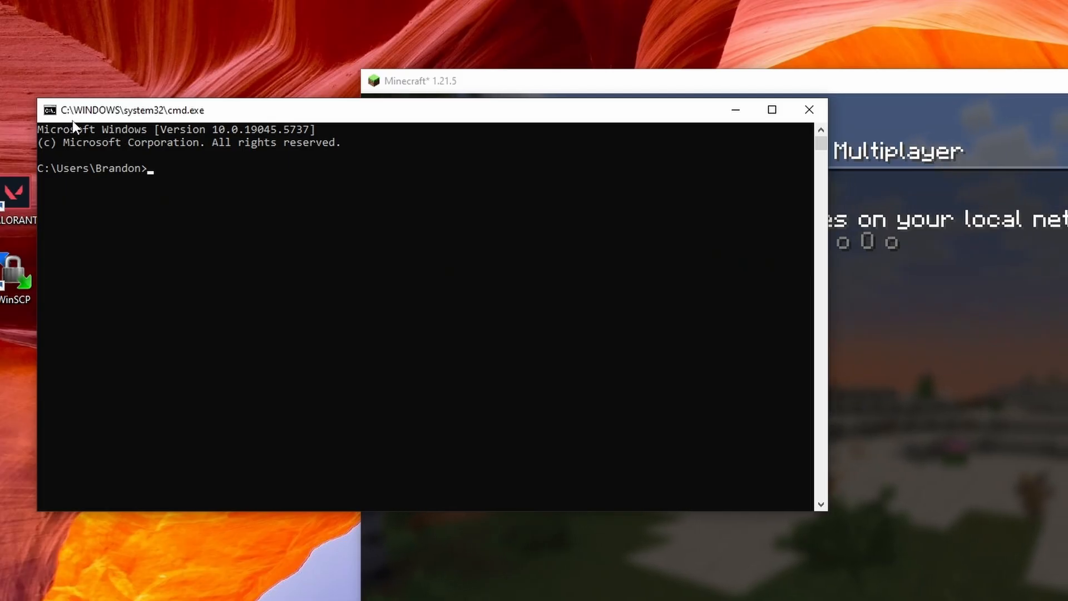
pyautogui.moveTo(169, 176)
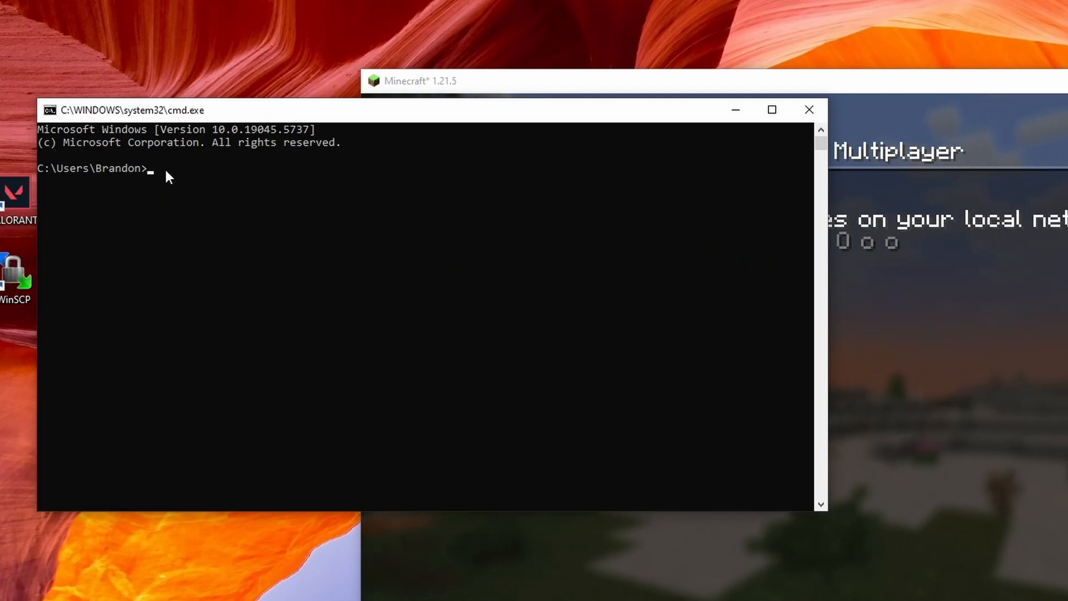
# - Begin typing ipconfig in Command Prompt, then open Minecraft's Direct Connection screen
pyautogui.write('ip')
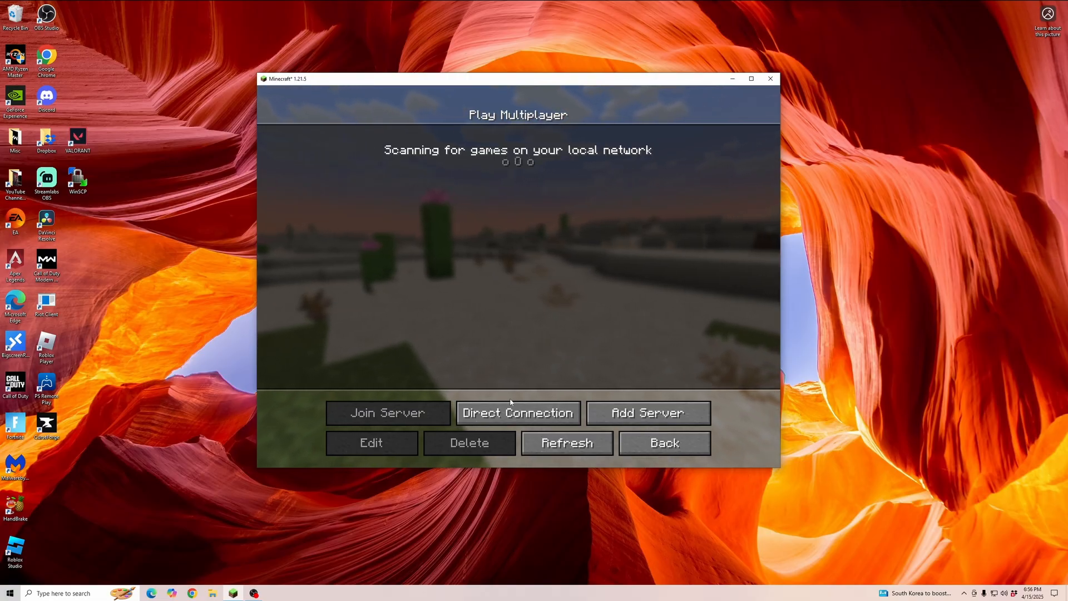
pyautogui.click(517, 412)
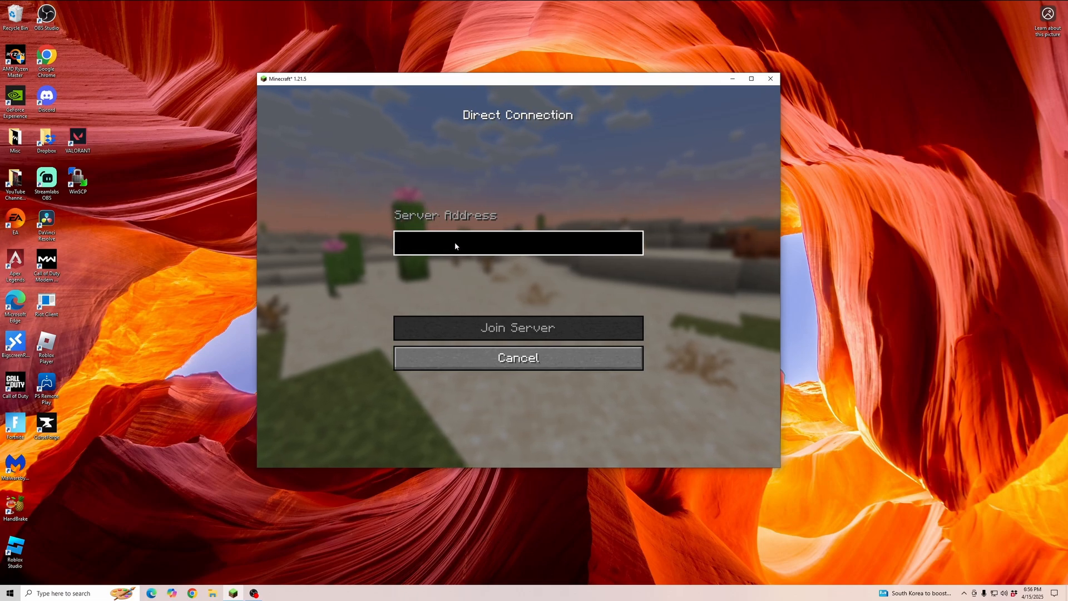